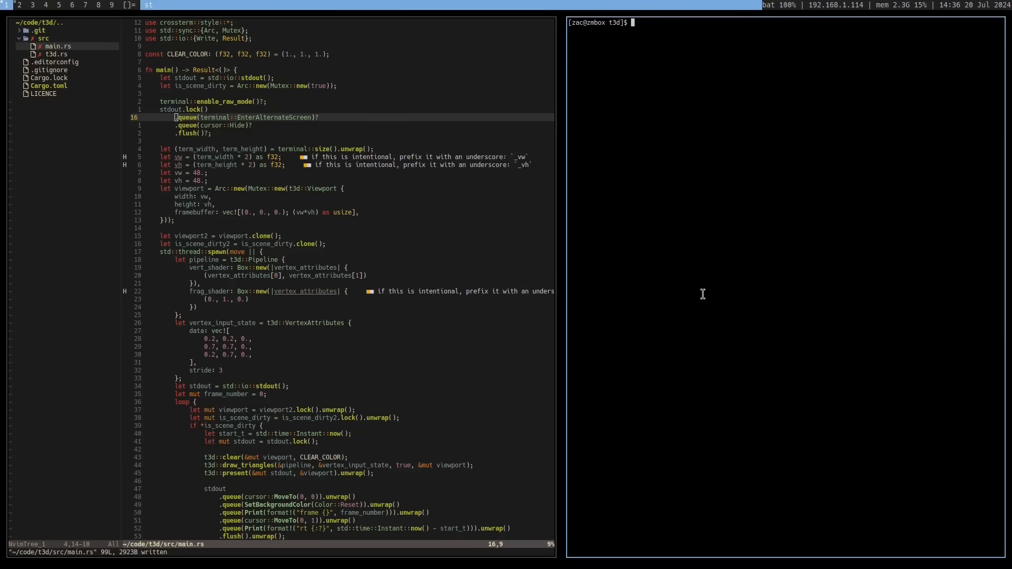
Run the t3d project with cargo run so green triangles render in the st pane
{"action": "type", "text": "cargo run"}
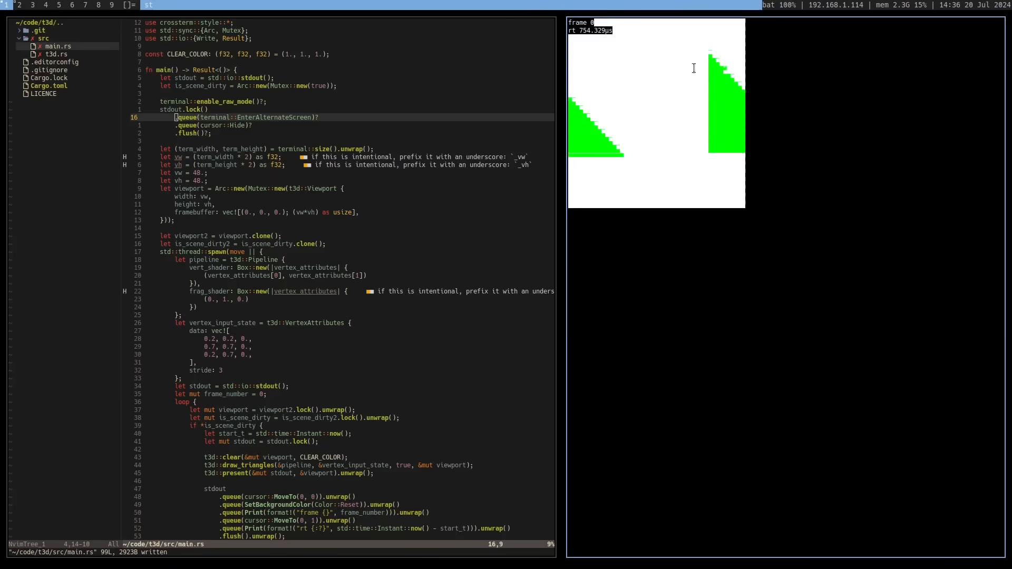
{"action": "mouse_move", "coordinate": [684, 159]}
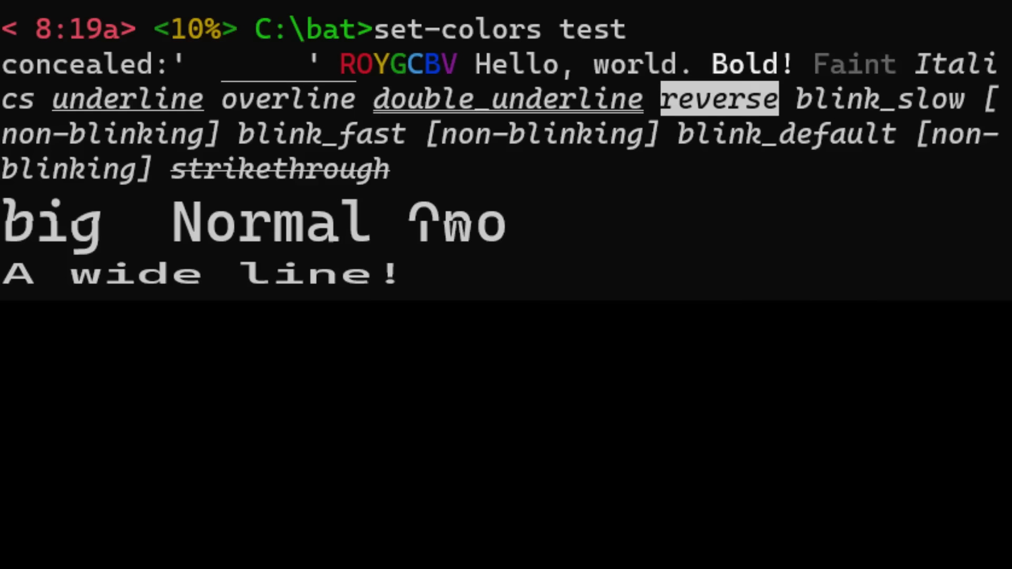
Type the comment 'ooh pretty' beside the white triangle on purple
{"action": "type", "text": "ooh pretty"}
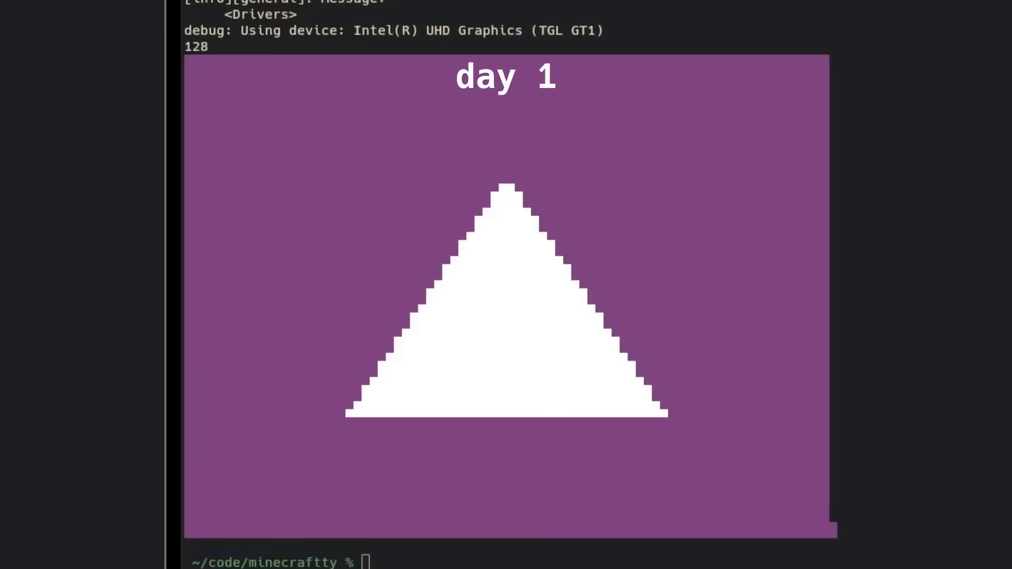
Run zig build run in ~/code/minecraftty to render the RGB gradient triangle
{"action": "type", "text": "zig build run"}
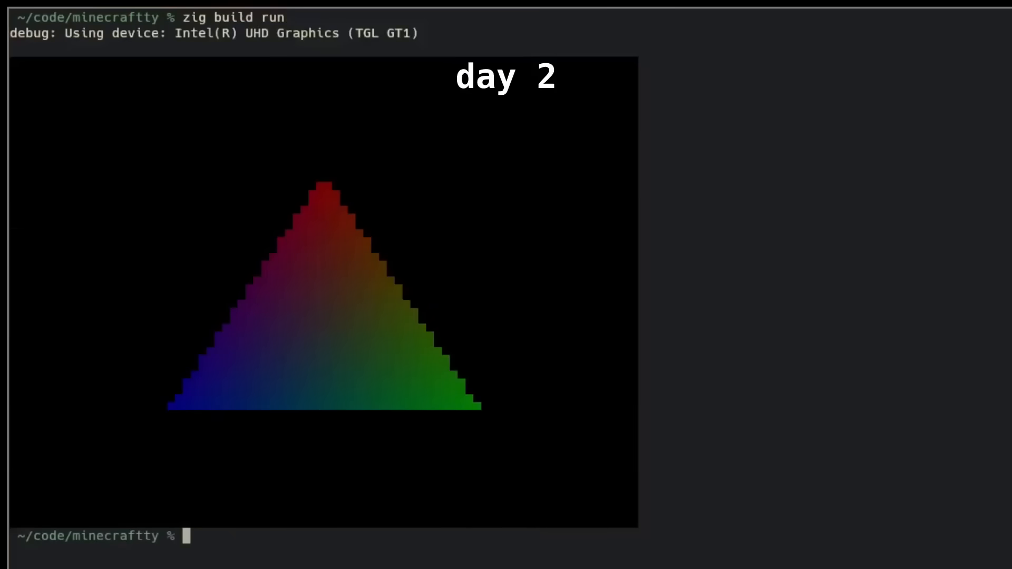
{"action": "mouse_move", "coordinate": [376, 433]}
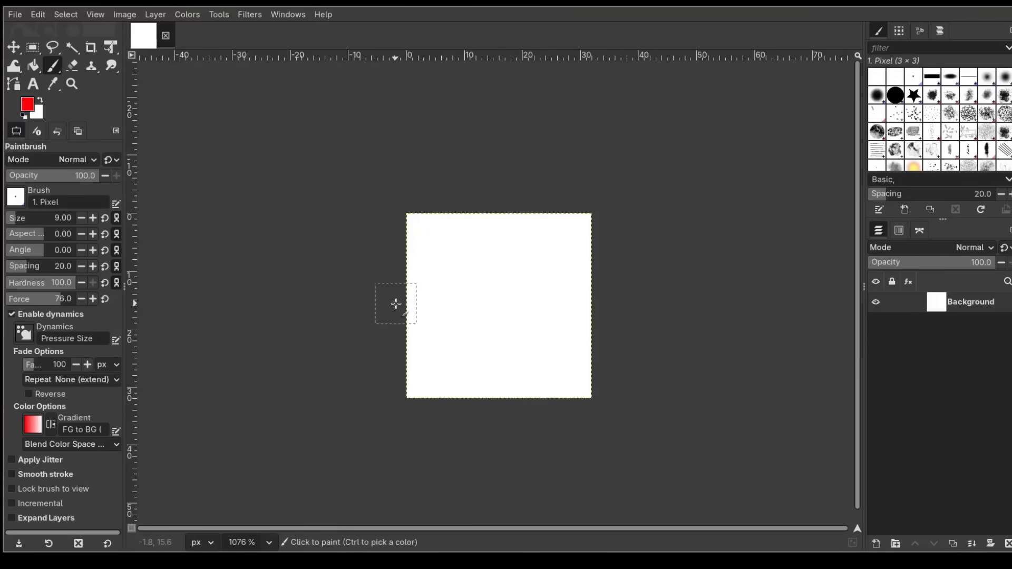
Add grass_block_top, grass_block_side and stone textures as layers, then open Colors > Hue-Saturation
{"action": "left_click", "coordinate": [459, 80]}
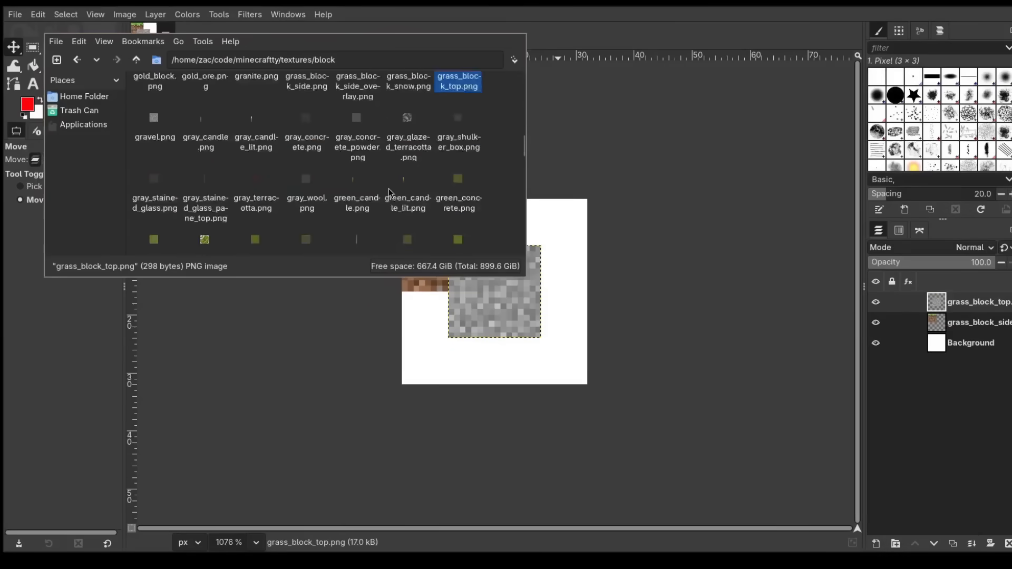
{"action": "left_click", "coordinate": [187, 15]}
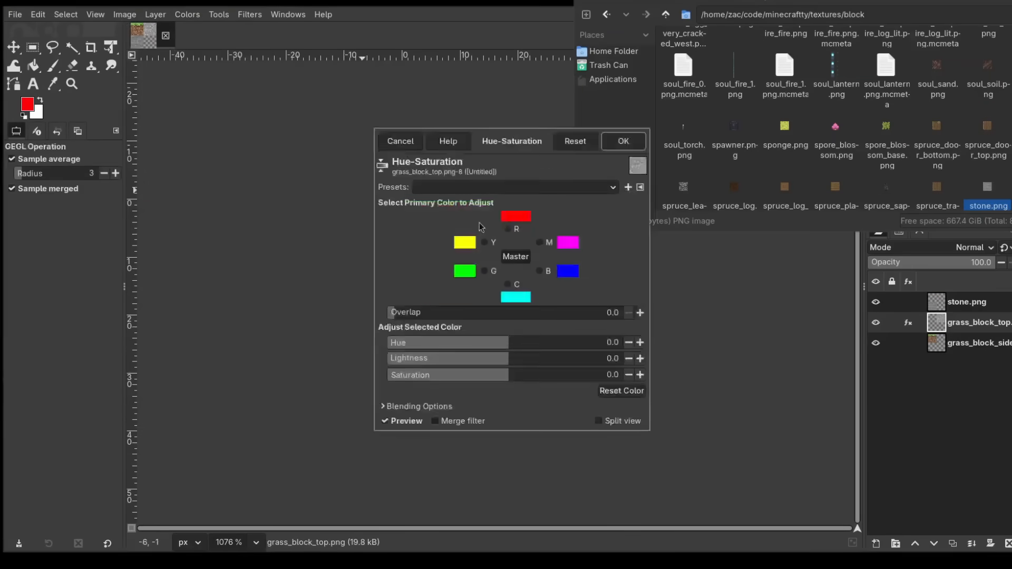